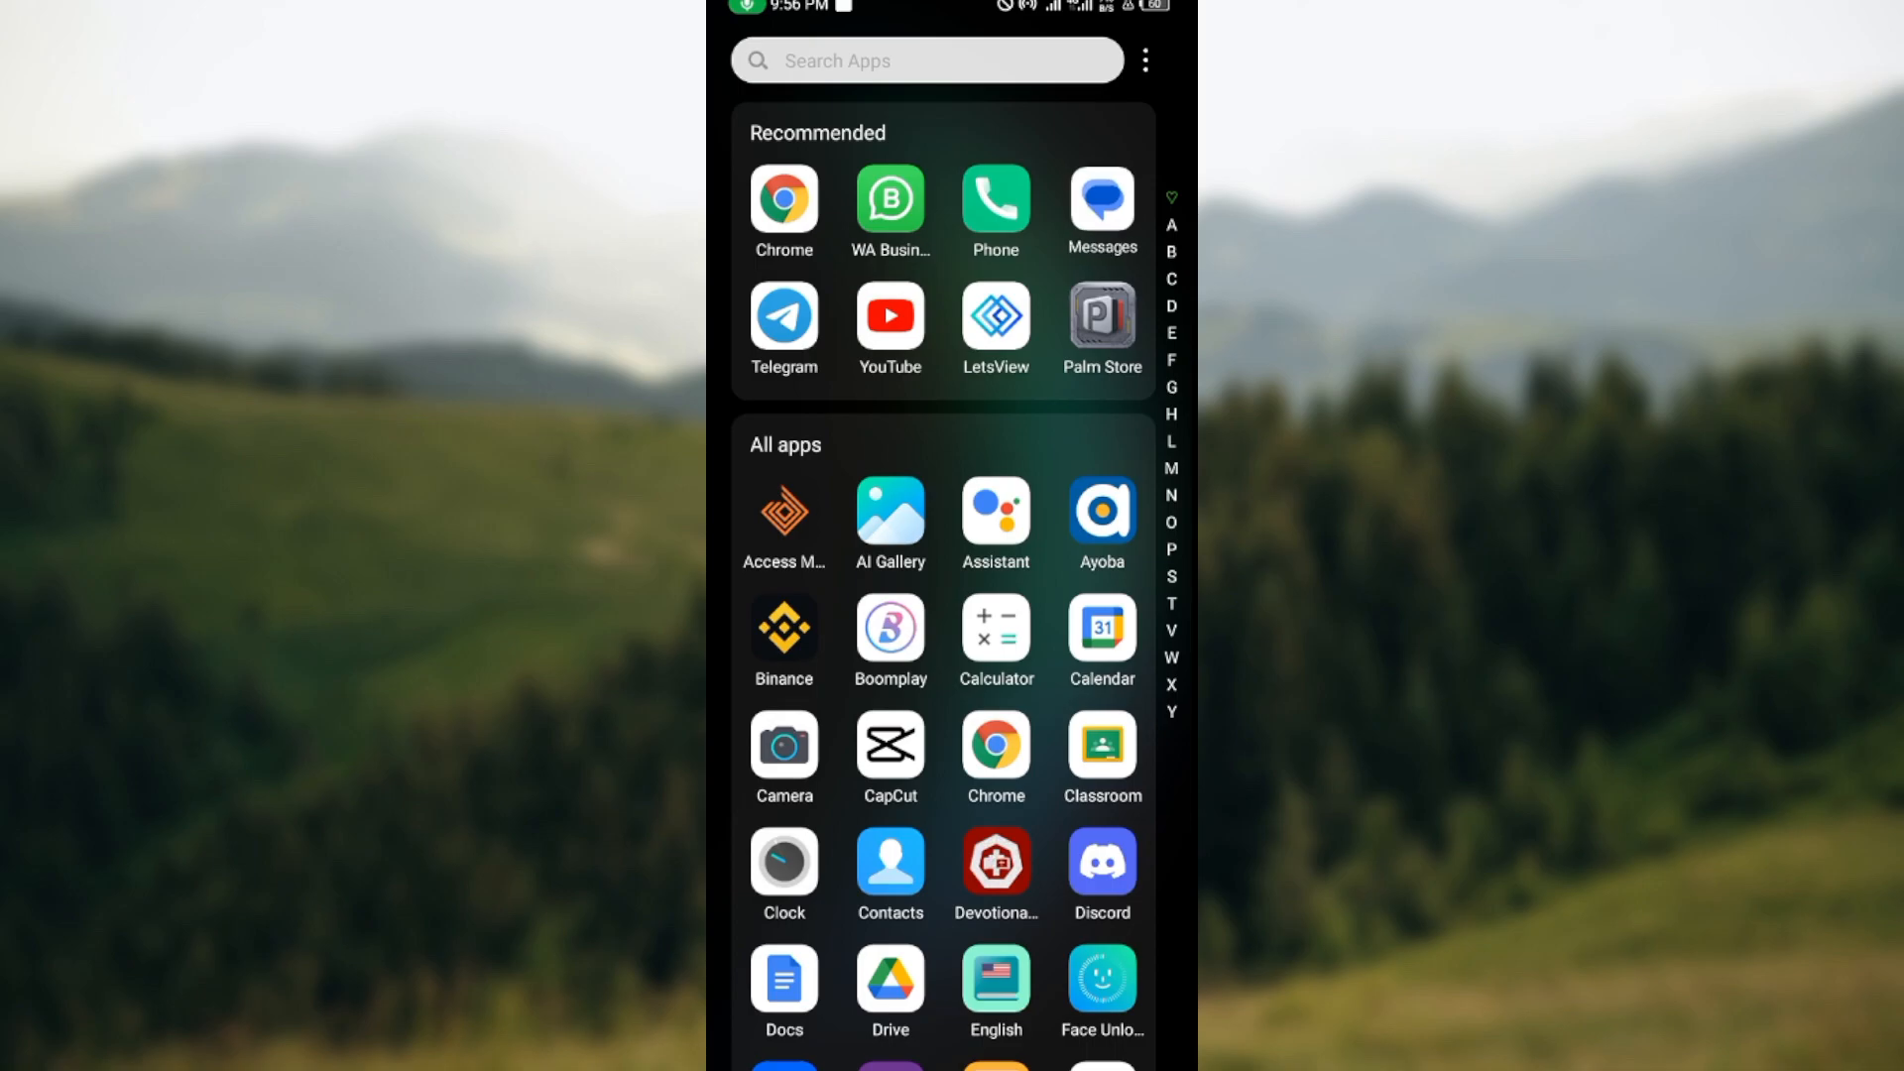
Launch Google Messages from the app drawer's Recommended row
{"action": "left_click", "coordinate": [1098, 200]}
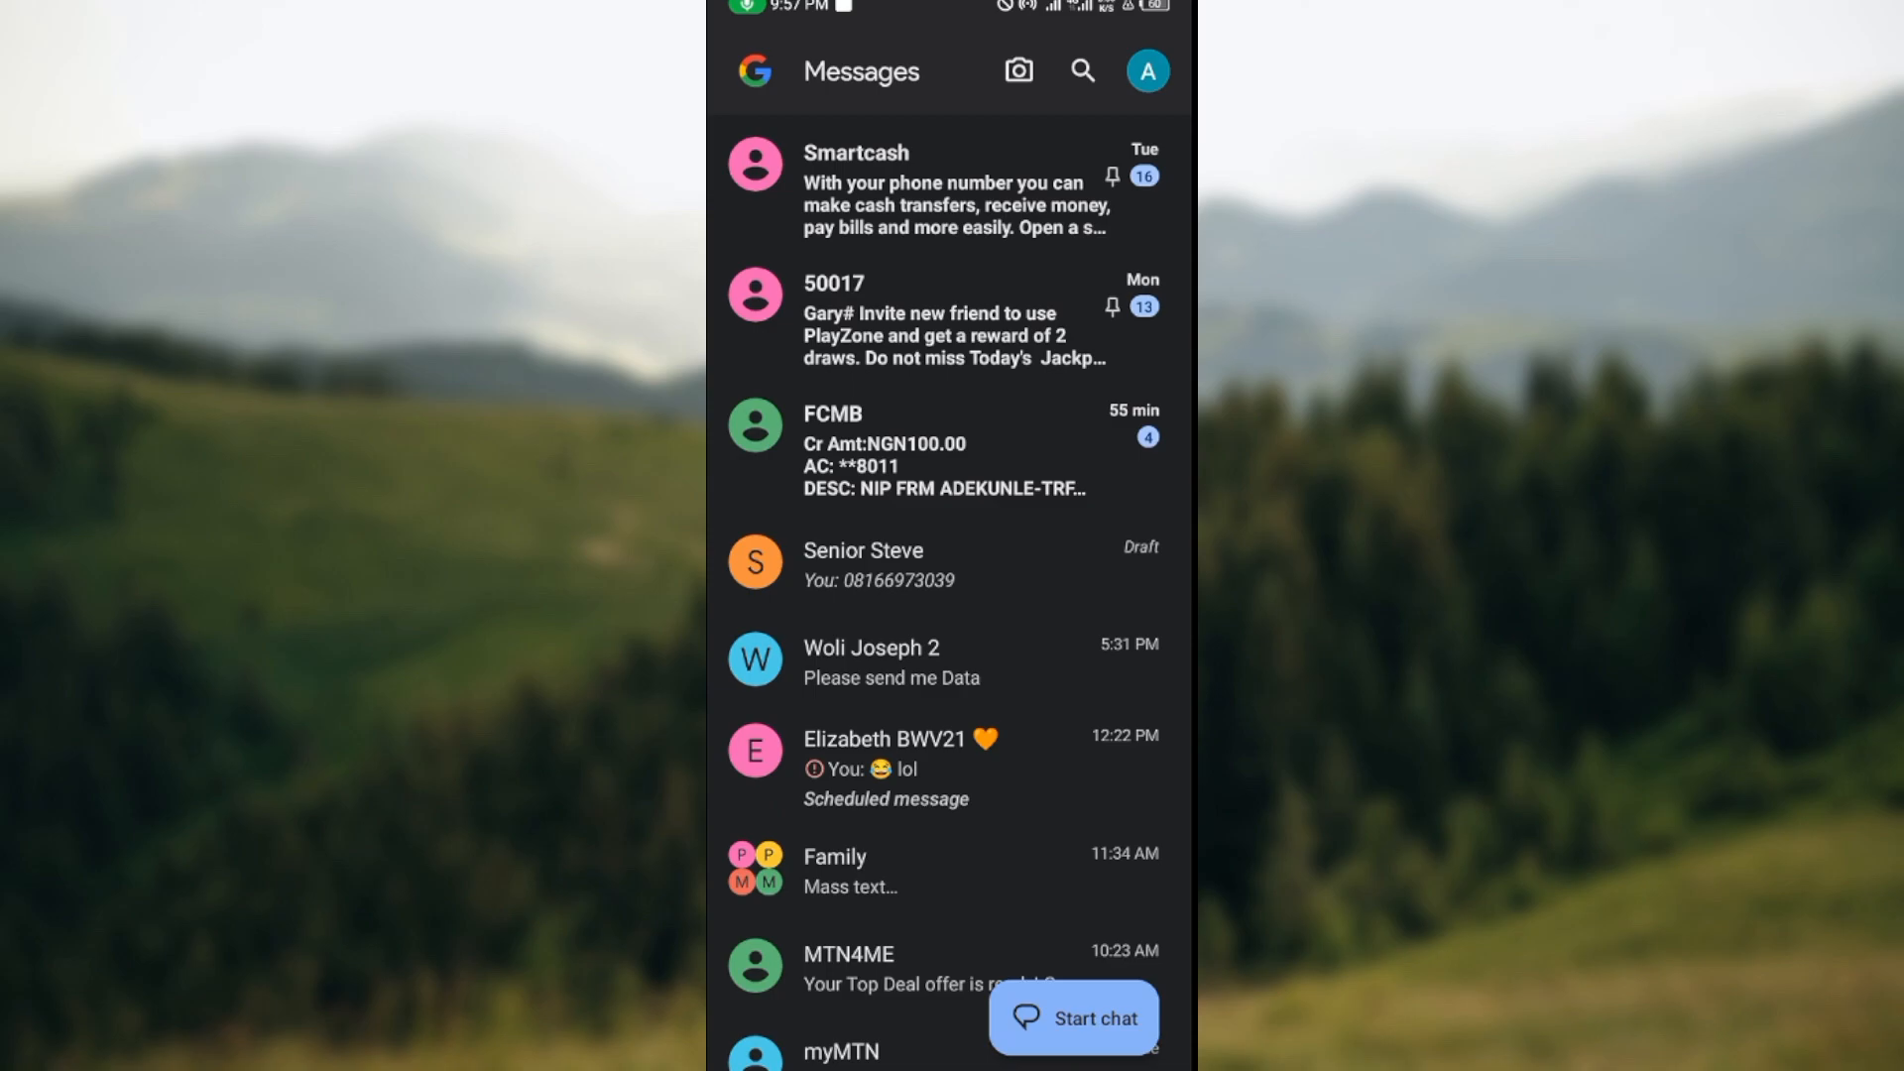
Show the Messages account menu via the profile avatar at top right
{"action": "left_click", "coordinate": [1145, 71]}
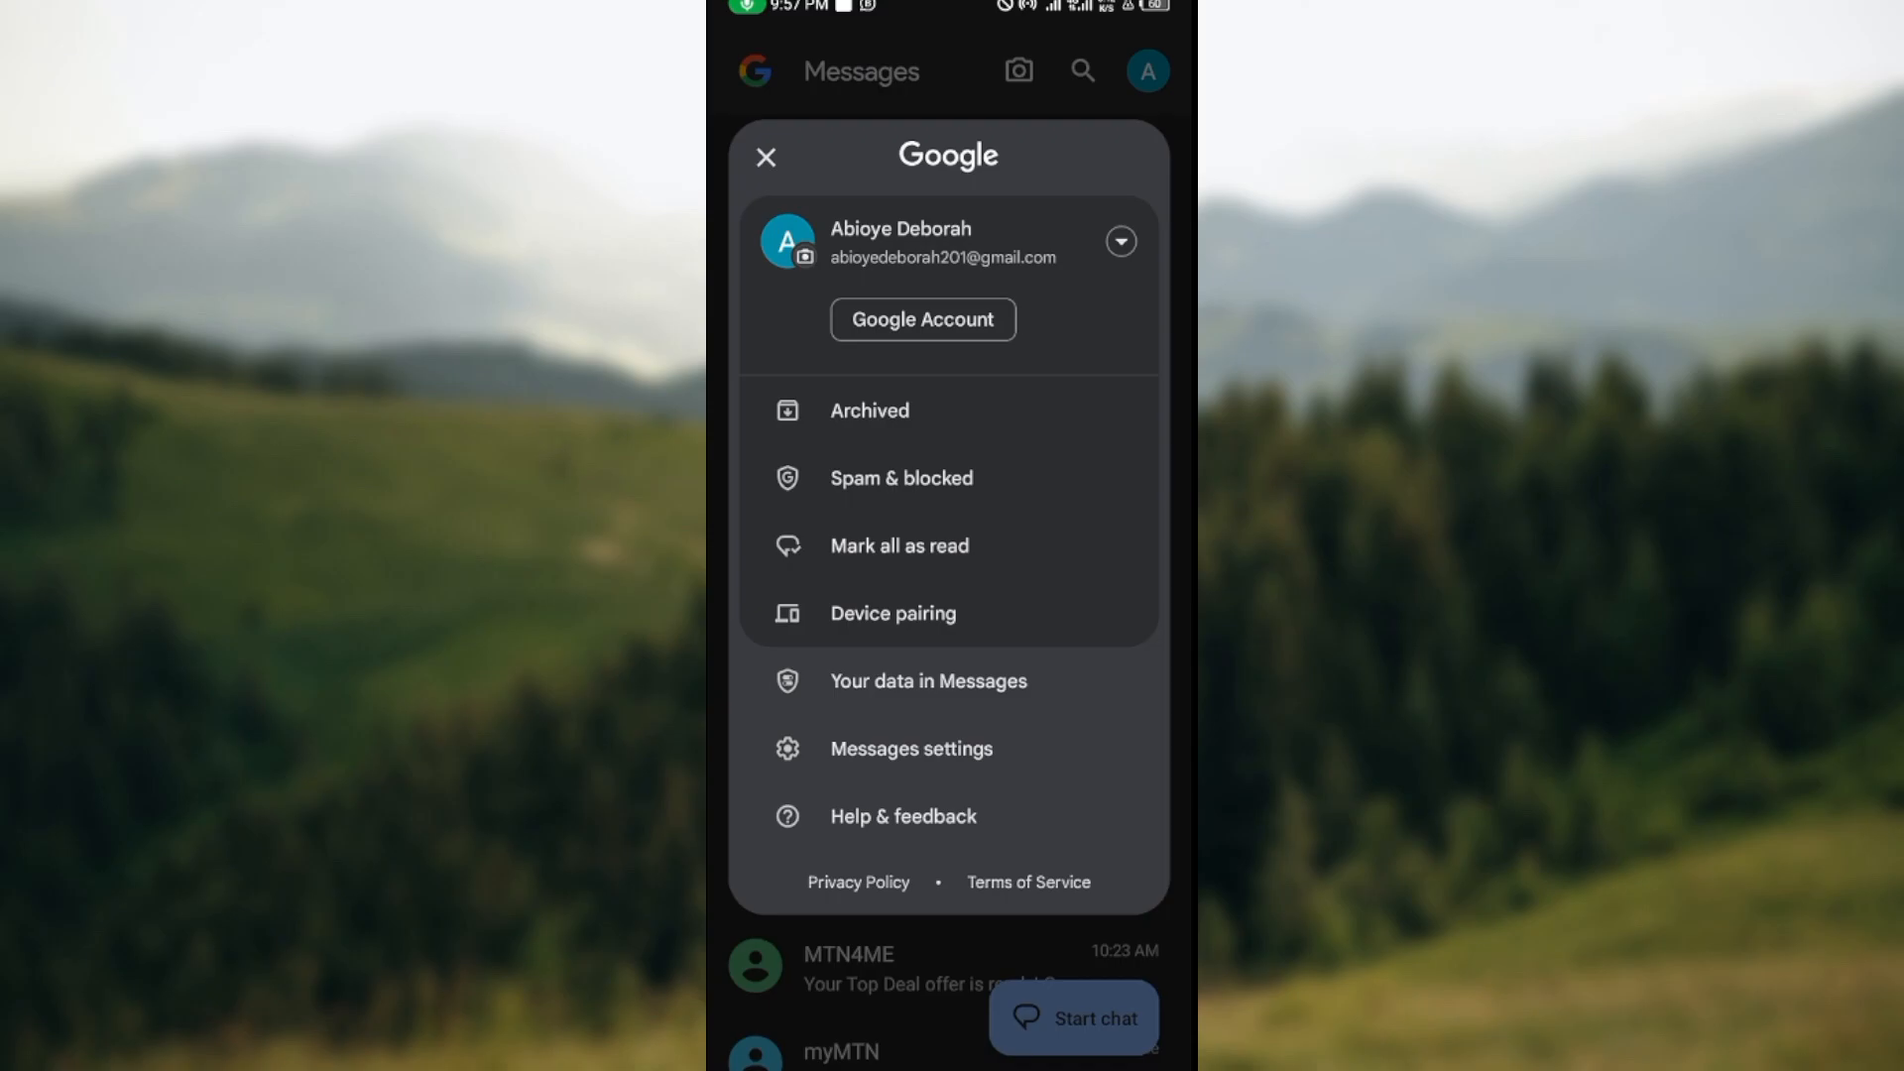
Go to the 'Your data in Messages' page from the account menu
{"action": "left_click", "coordinate": [766, 157]}
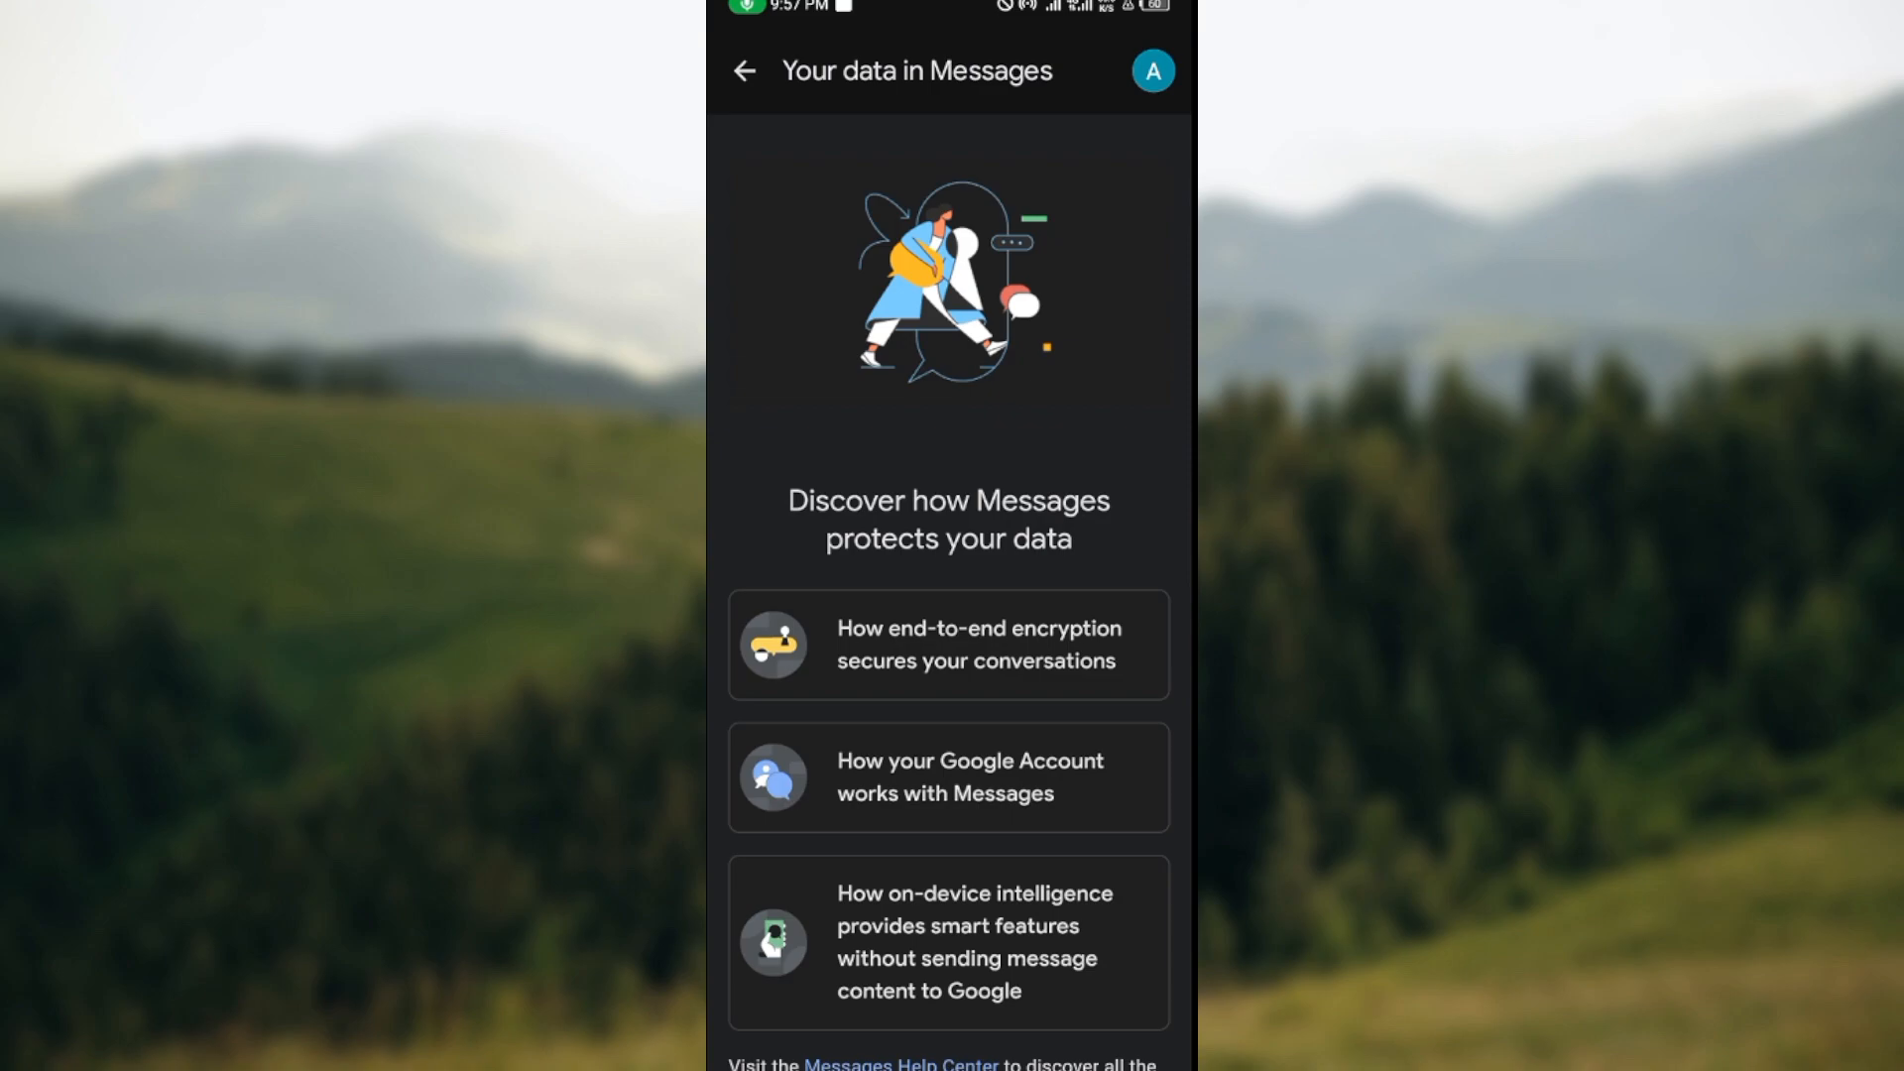
Open the 'How end-to-end encryption secures your conversations' card
{"action": "left_click", "coordinate": [947, 644]}
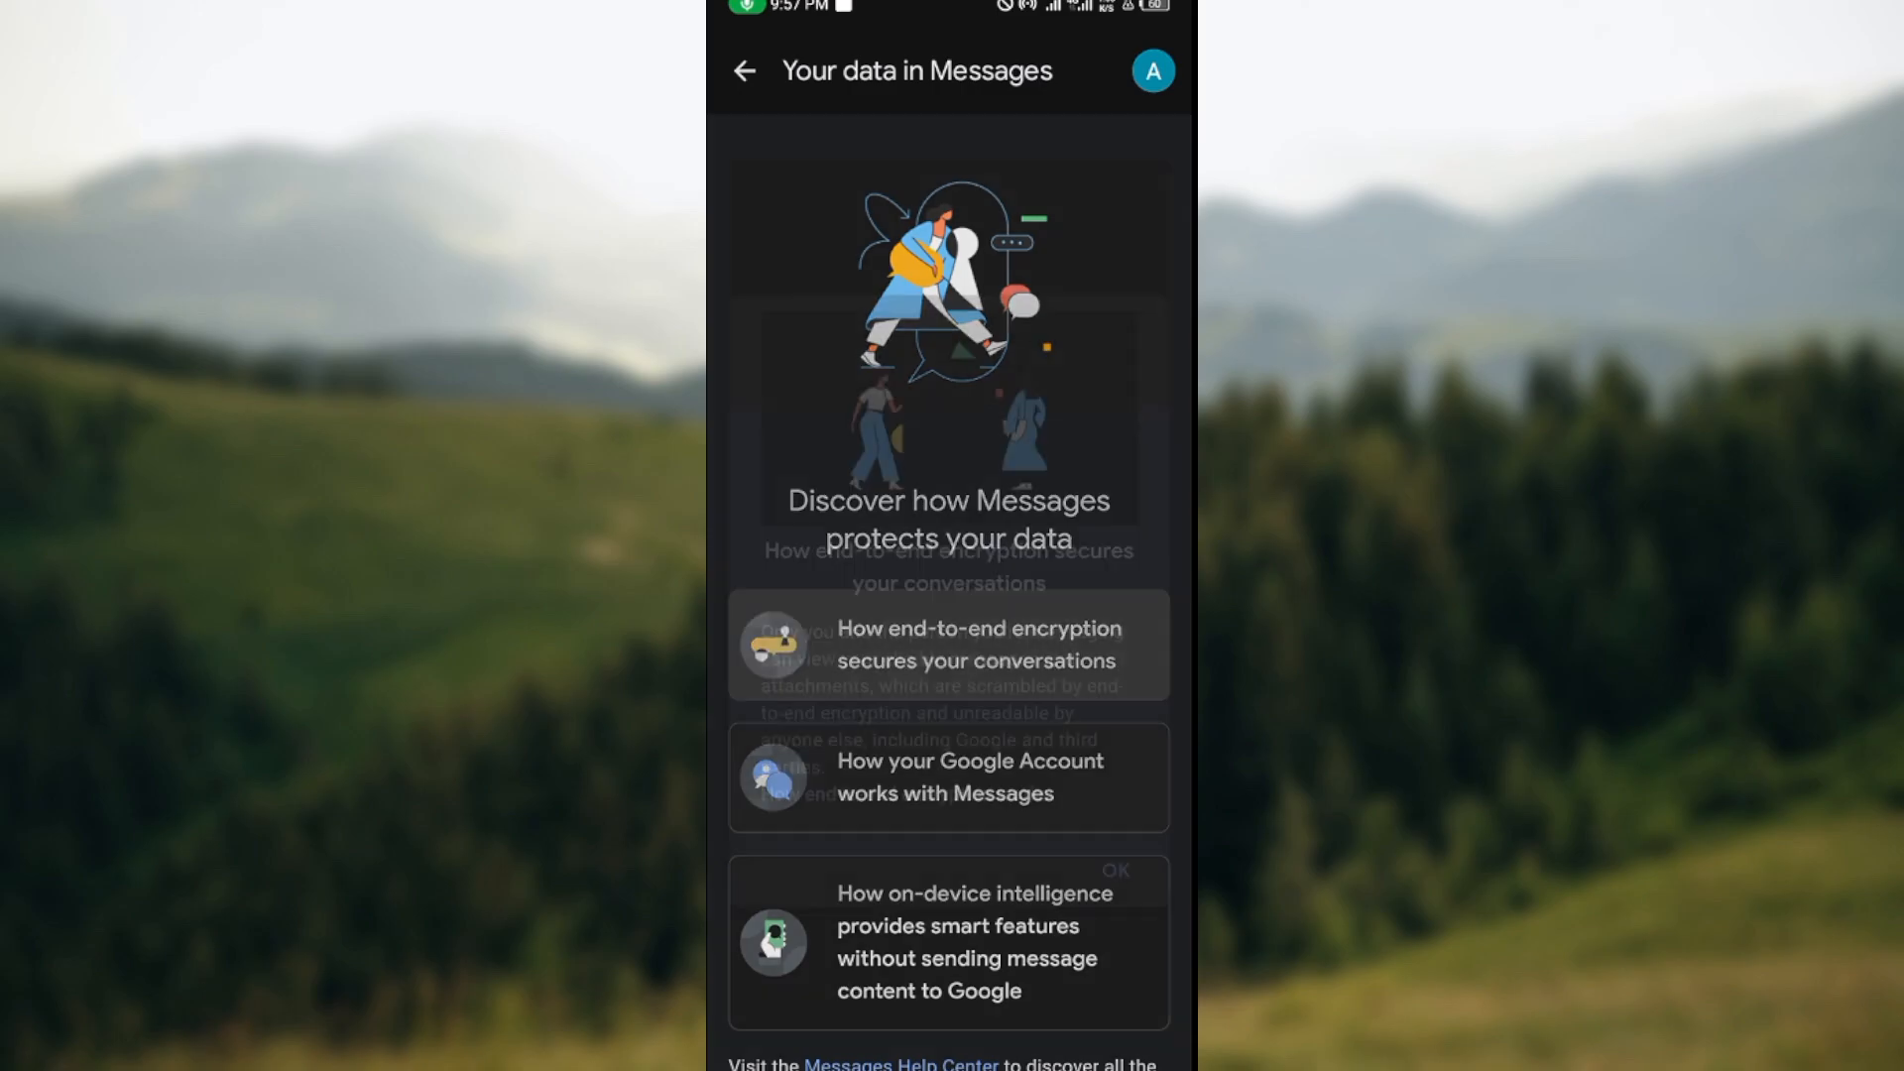
{"action": "left_click", "coordinate": [947, 645]}
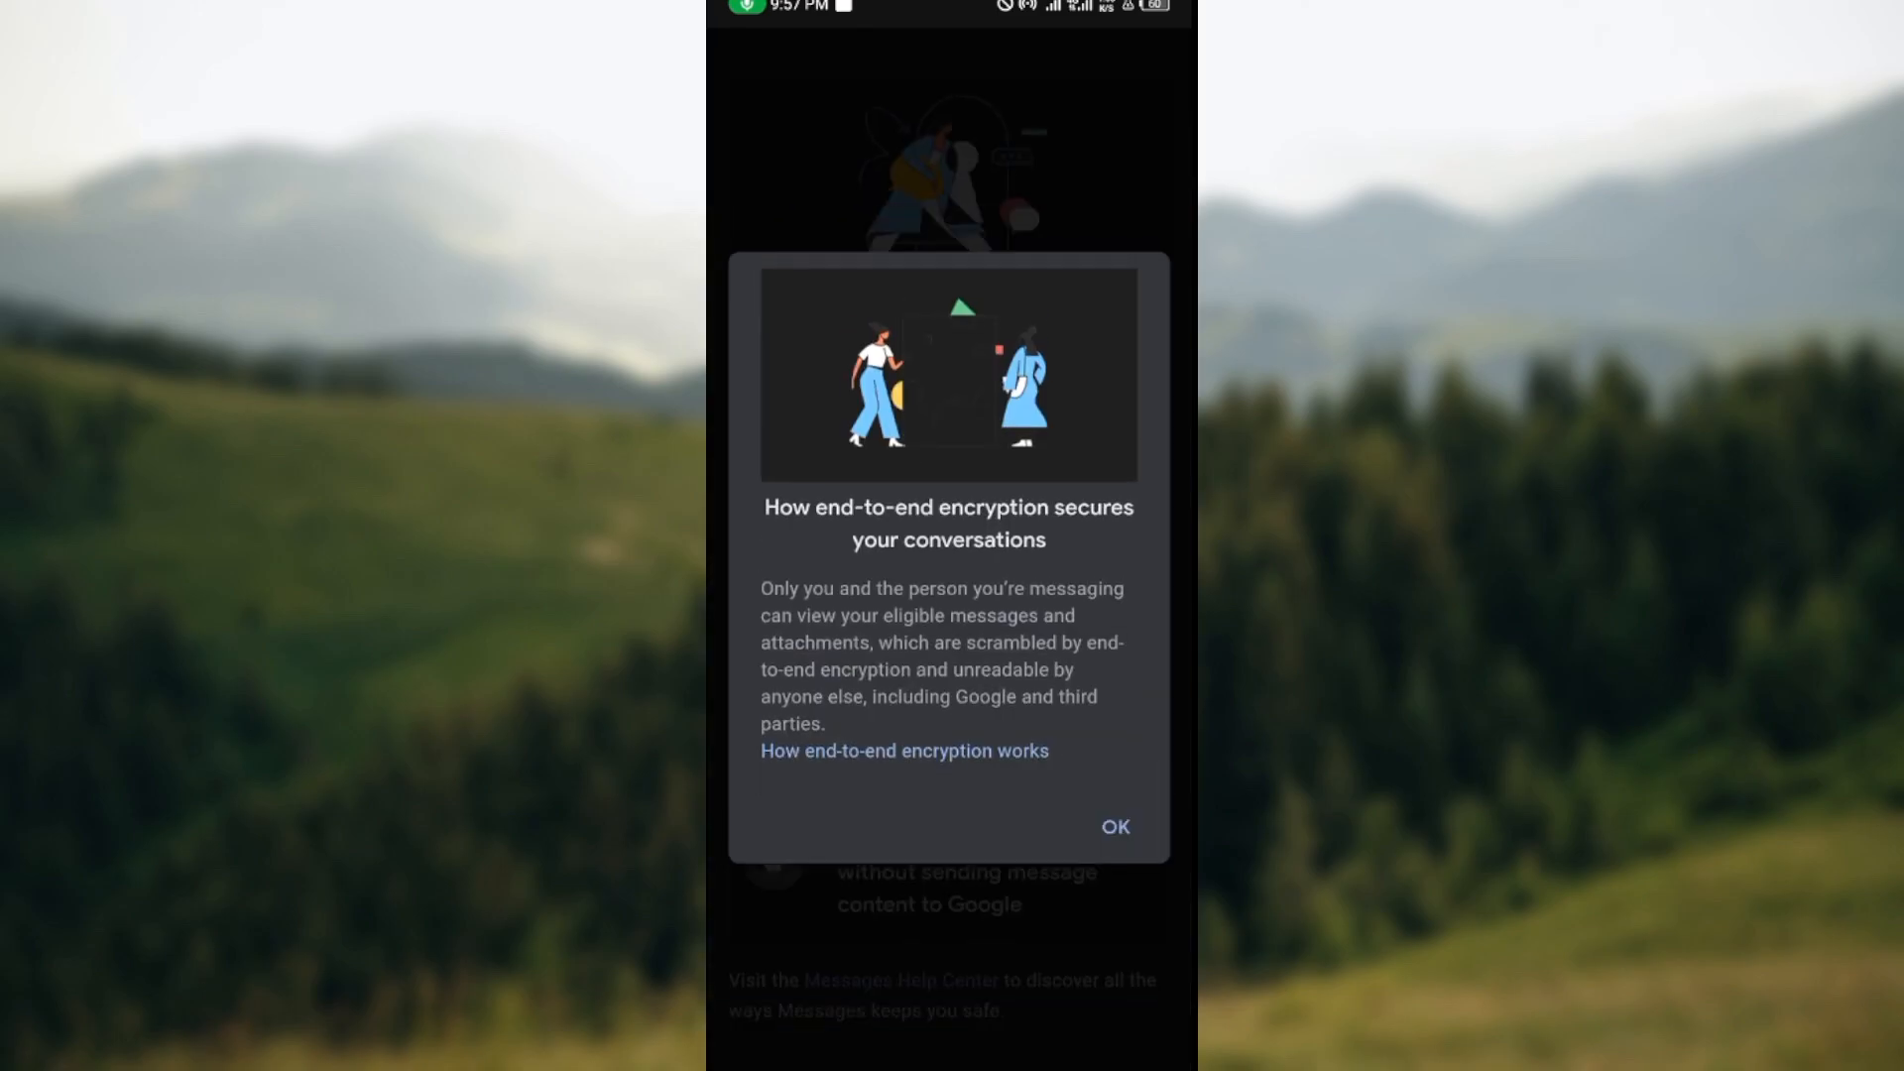
Open the 'How end-to-end encryption works' article and scroll to its RCS and data requirements
{"action": "left_click", "coordinate": [1112, 827]}
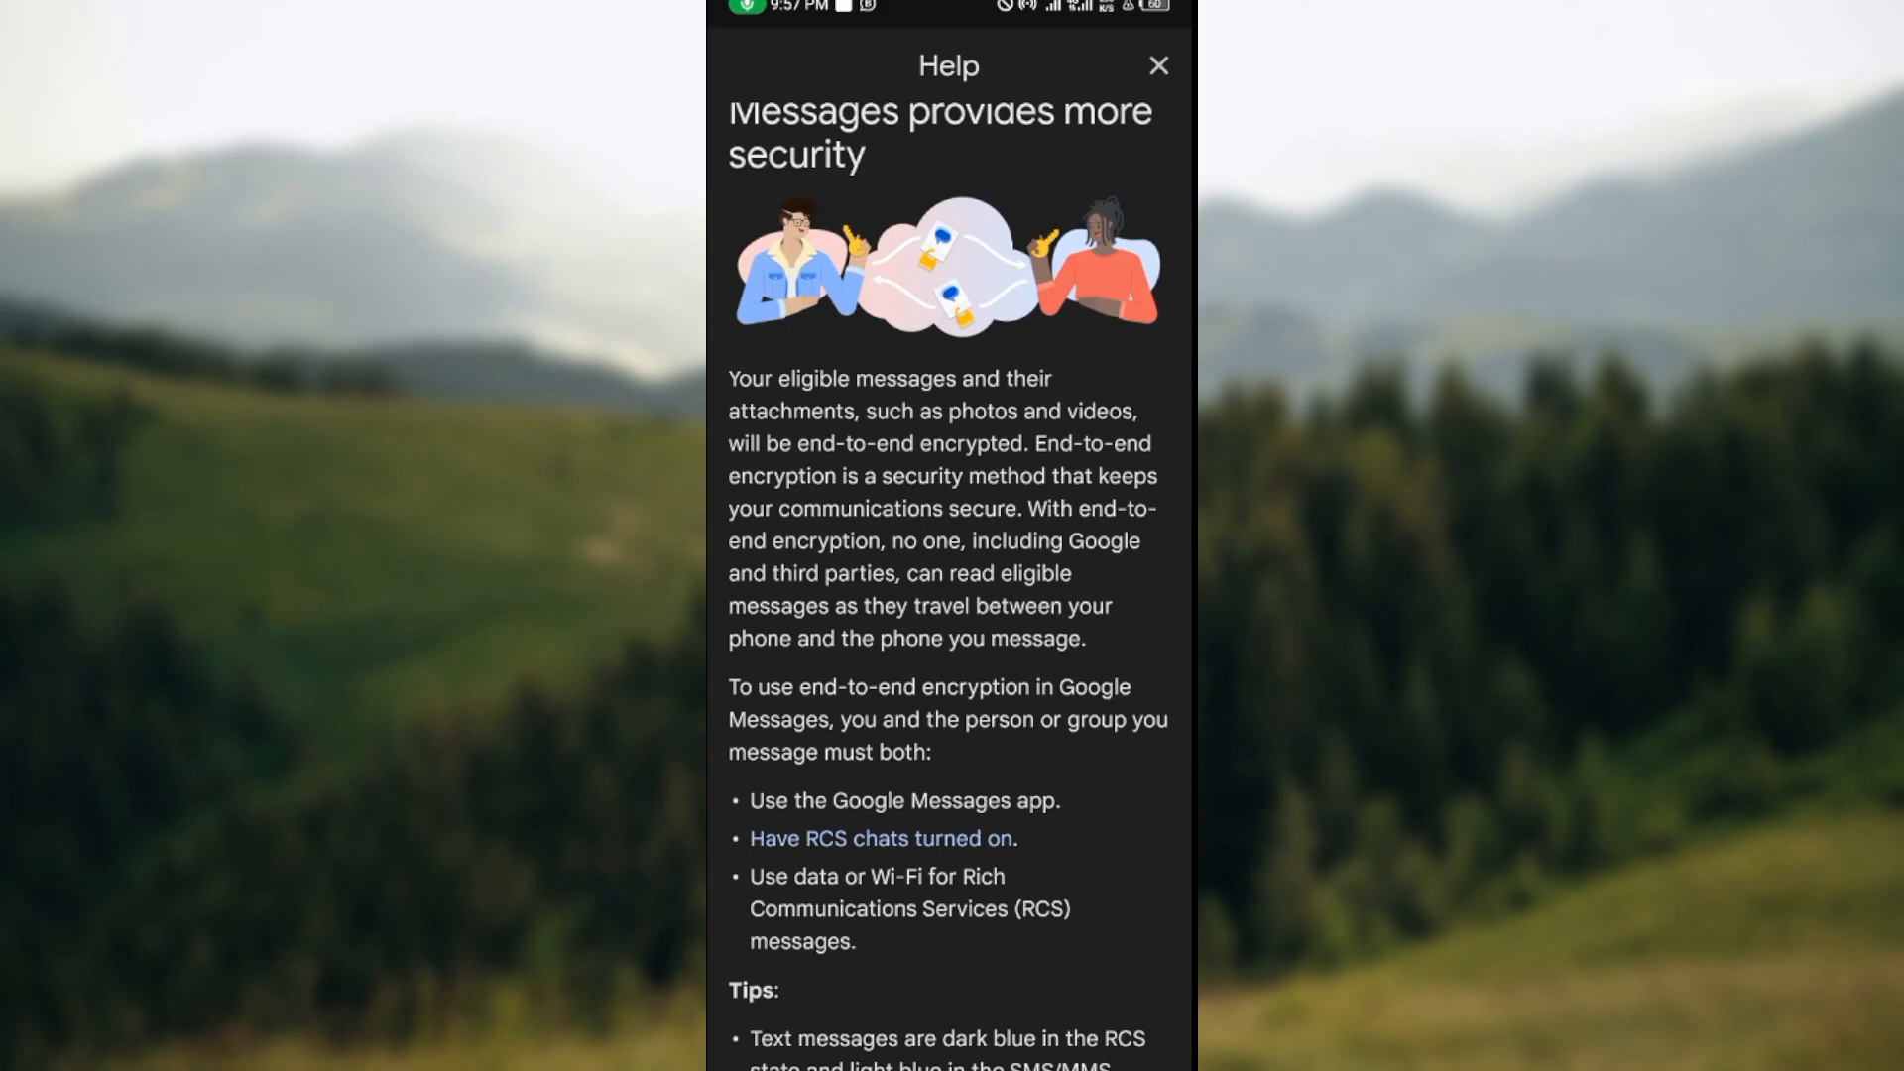
{"action": "scroll", "scroll_direction": "down", "scroll_amount": 3}
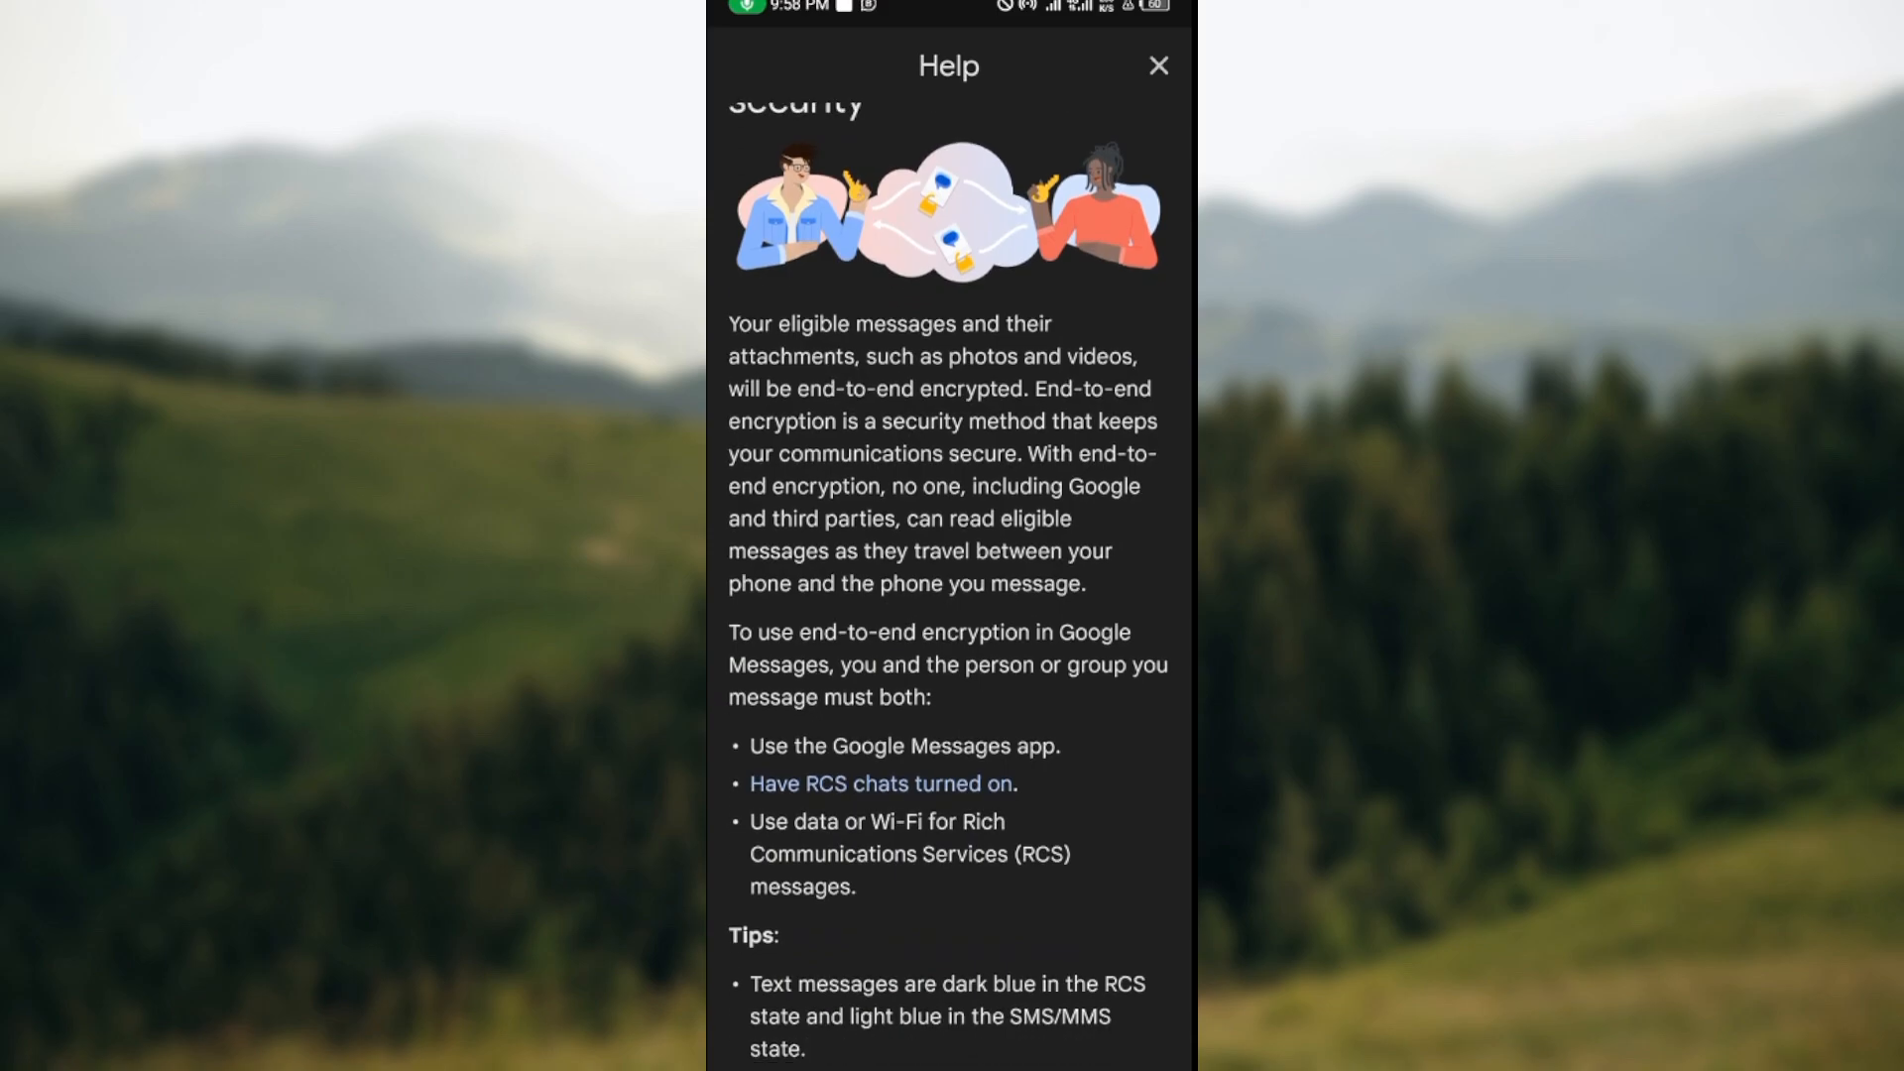